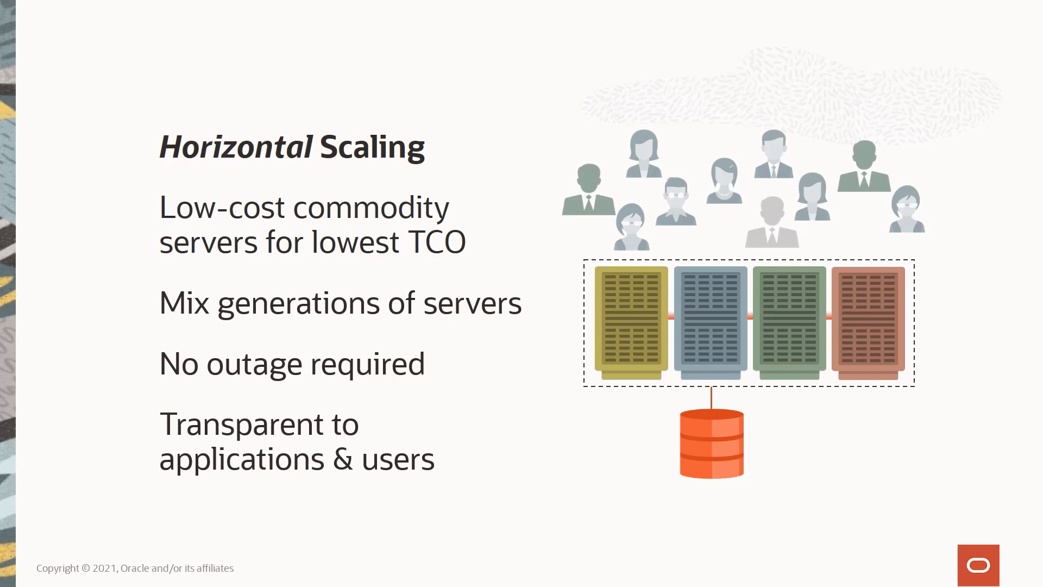
Advance from the Horizontal Scaling slide to the High Availability slide with the Right arrow
{"action": "key", "text": "Right"}
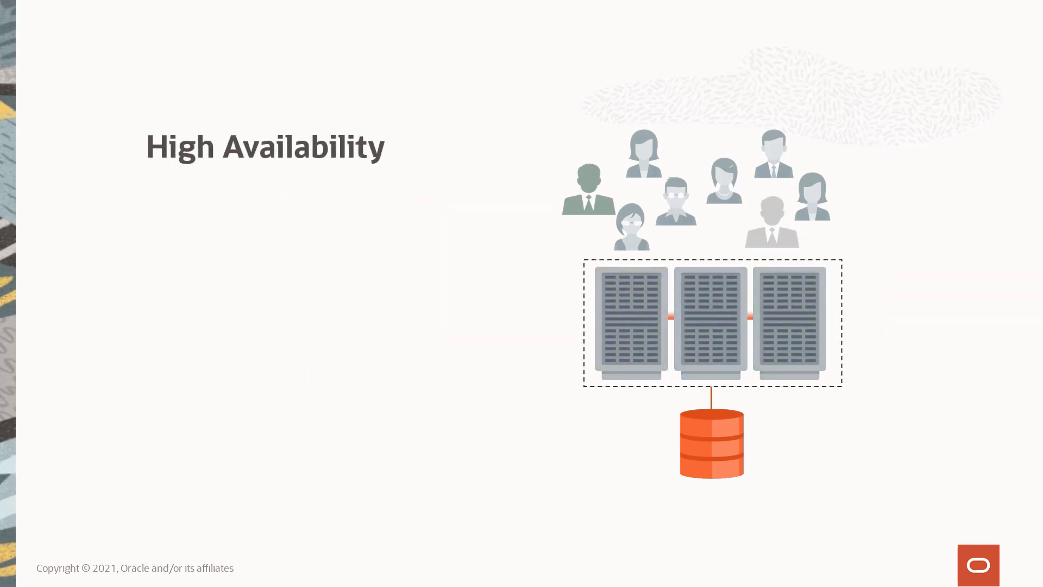